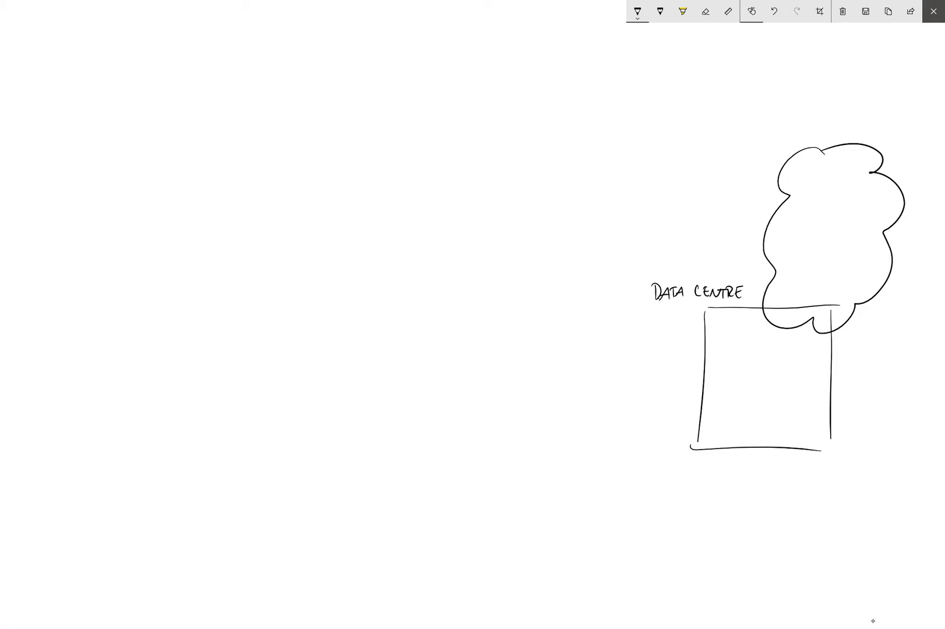
# - Write CLOUD above the cloud, link it to the data centre with a two-way arrow, and sketch a network inside
pyautogui.write('CLOUD')
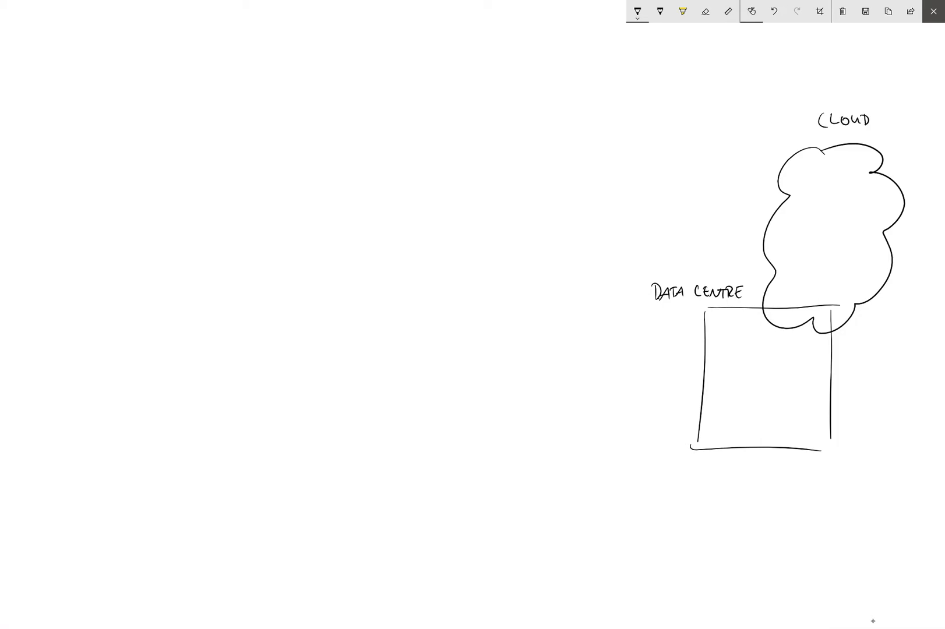
pyautogui.moveTo(786, 346); pyautogui.dragTo(816, 281)
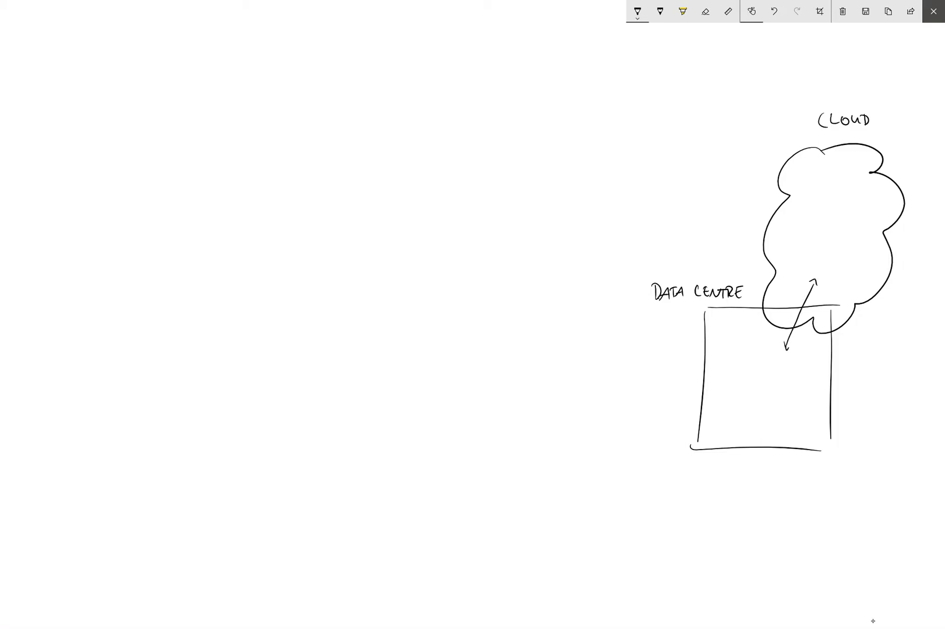
pyautogui.moveTo(714, 382); pyautogui.dragTo(732, 371)
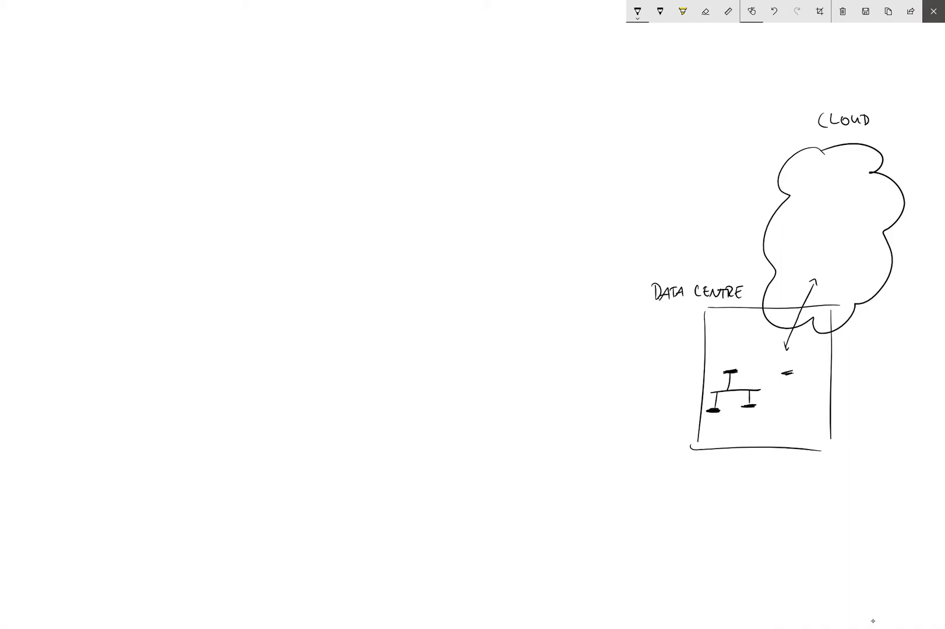
# - Add more server marks inside the cloud and data centre
pyautogui.moveTo(781, 397); pyautogui.dragTo(802, 428)
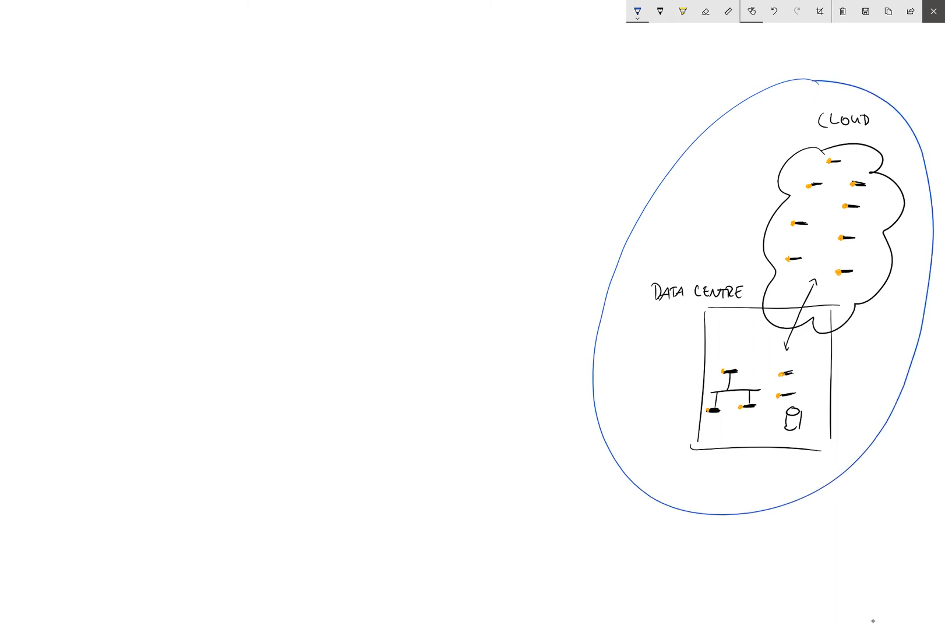
# - Write CHEF COMPLIANCE above the oval in blue and draw an empty square to its upper left
pyautogui.write('CHEF COMPL')
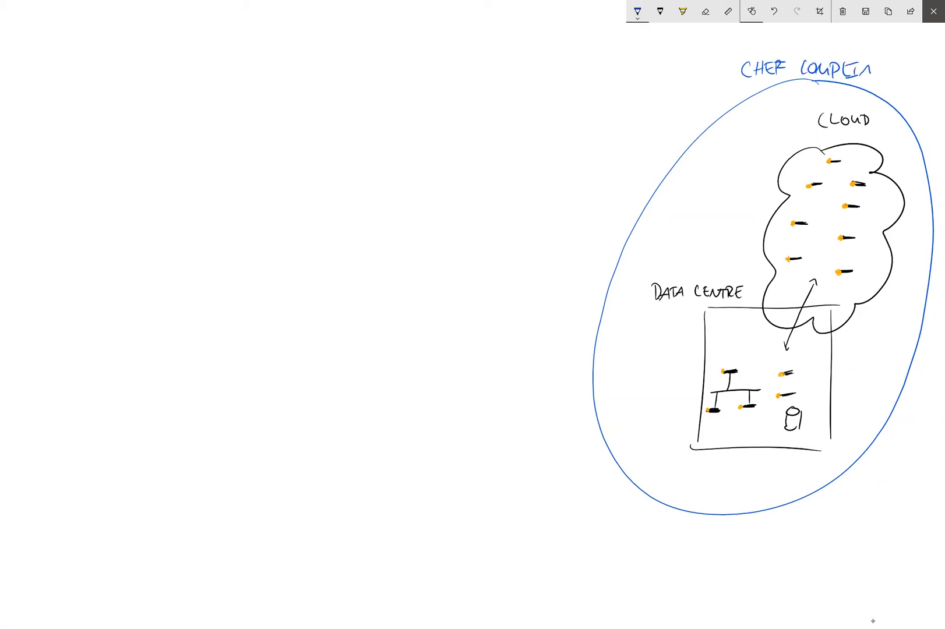
pyautogui.write('IANCE')
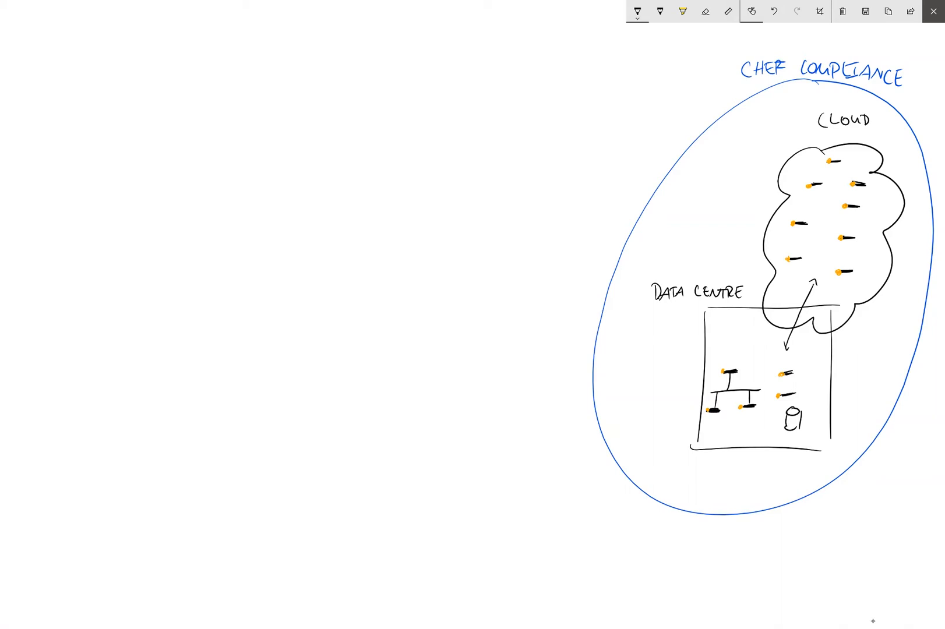
pyautogui.moveTo(602, 57); pyautogui.dragTo(675, 120)
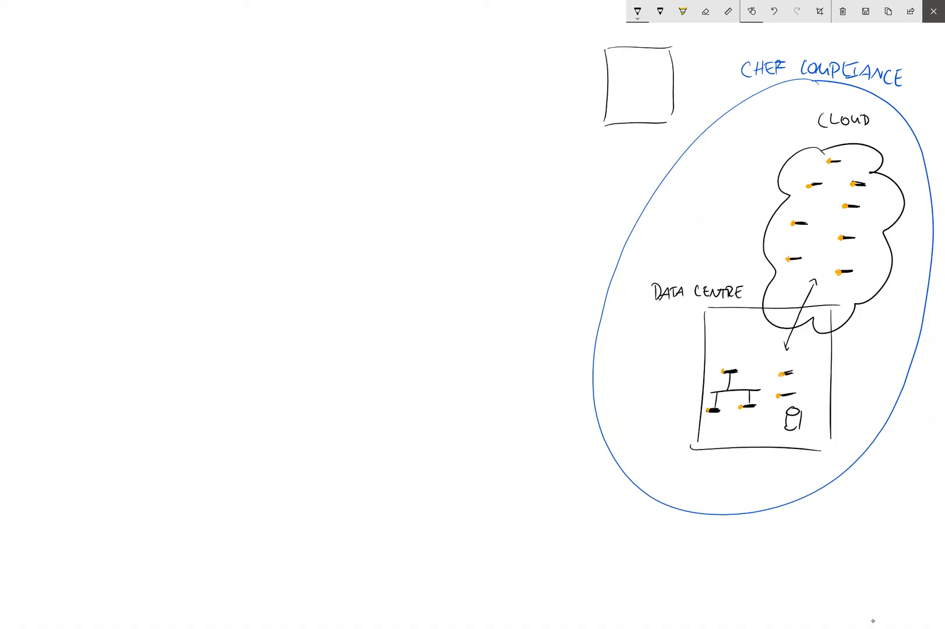
# - Write ISO27001 and GDPR in the square with text lines and a hatched bar beneath
pyautogui.write('ISO27001')
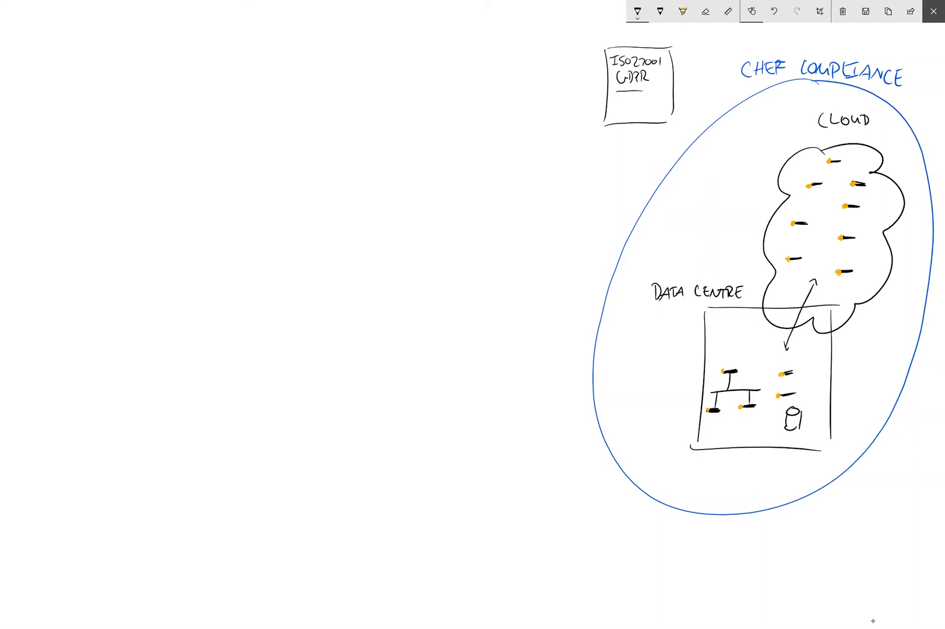
pyautogui.moveTo(616, 97); pyautogui.dragTo(648, 112)
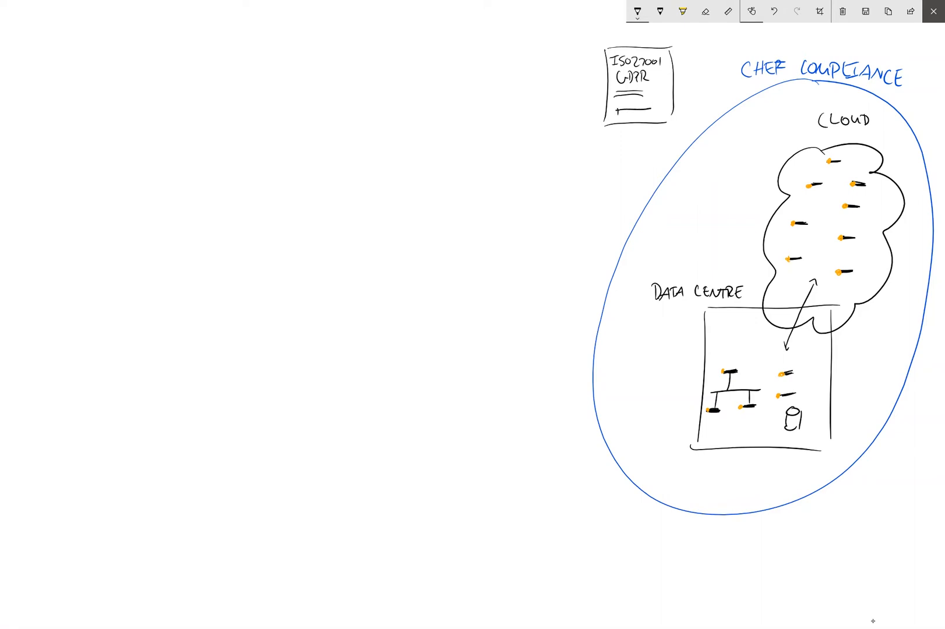
pyautogui.moveTo(615, 114); pyautogui.dragTo(648, 111)
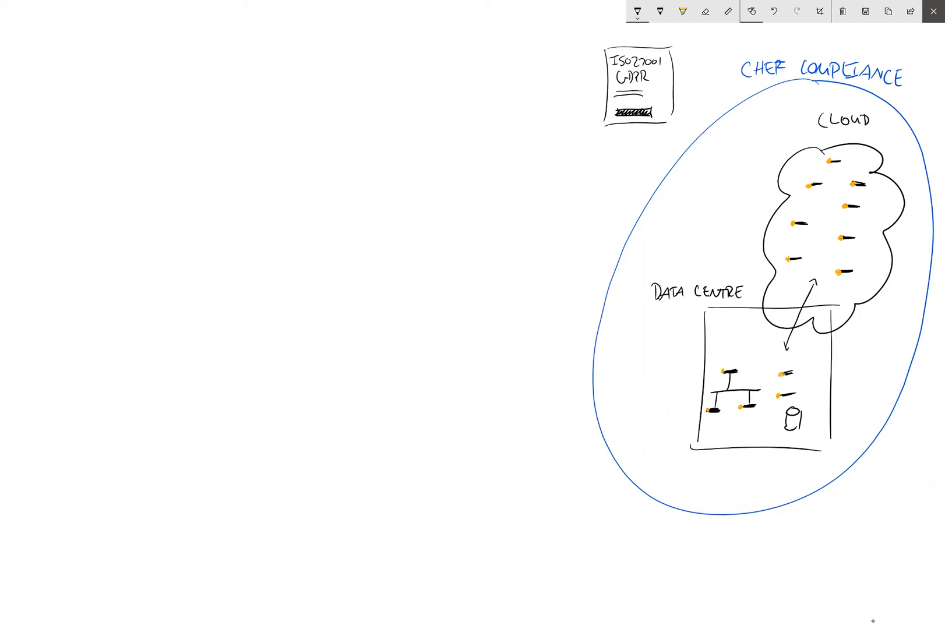
# - Give the square a 3D top and sides to turn it into a box
pyautogui.moveTo(600, 45); pyautogui.dragTo(711, 36)
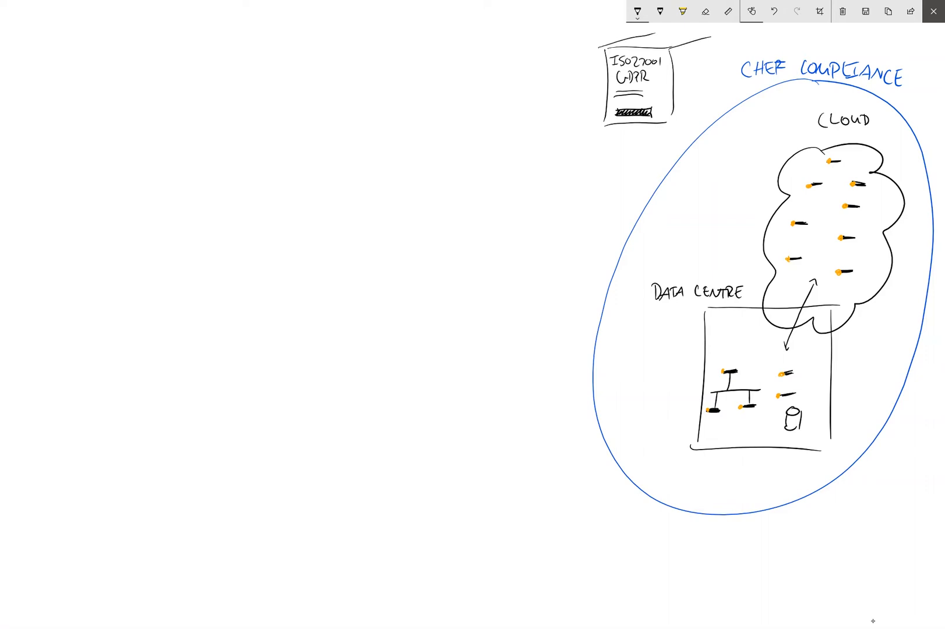
pyautogui.moveTo(678, 45); pyautogui.dragTo(708, 120)
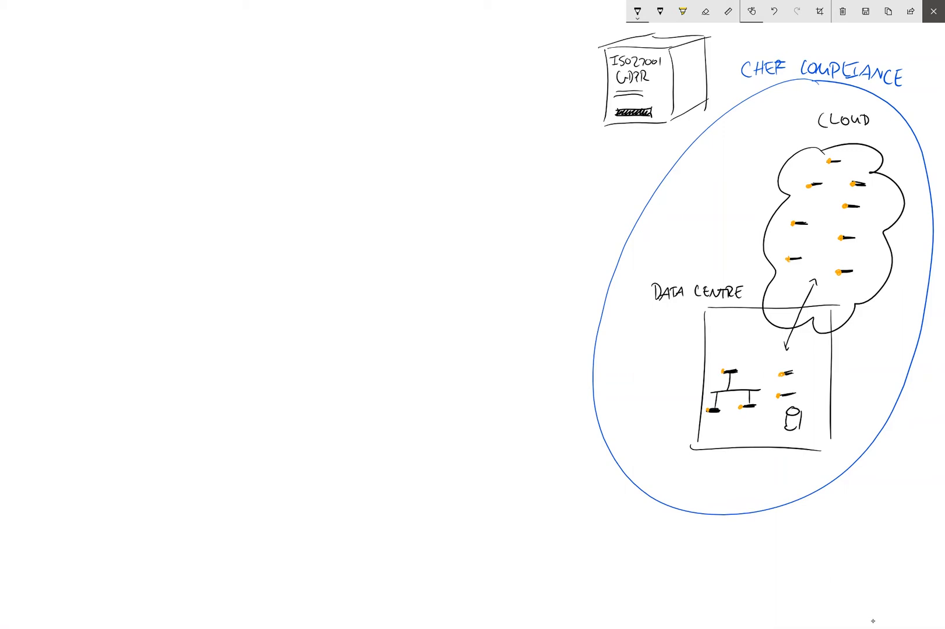
# - Draw a curved arrow from the box to a prompt labelled INSPEC and write 30m inside the cloud
pyautogui.moveTo(593, 97); pyautogui.dragTo(582, 175)
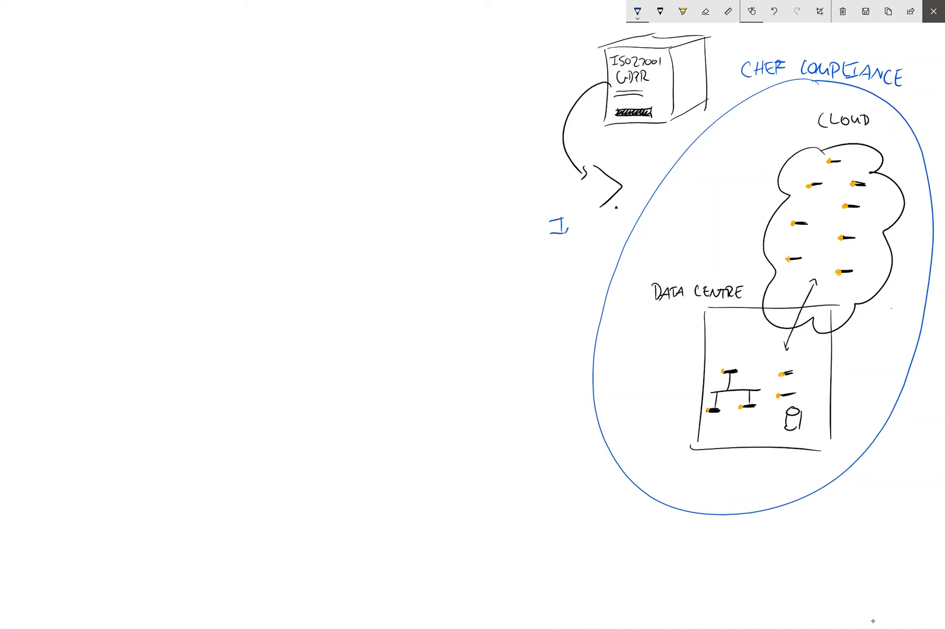
pyautogui.write('INSPEC')
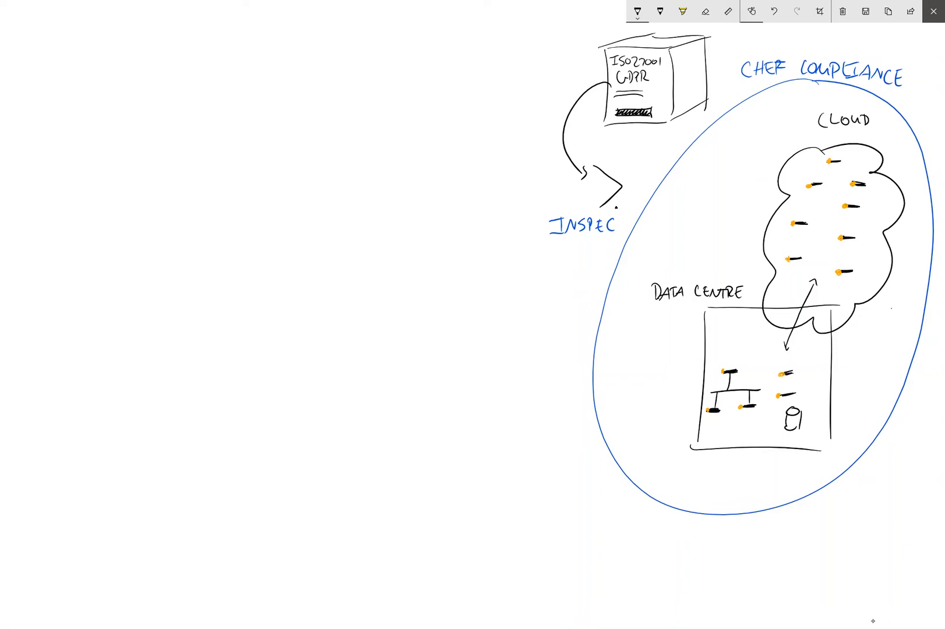
pyautogui.write('30m')
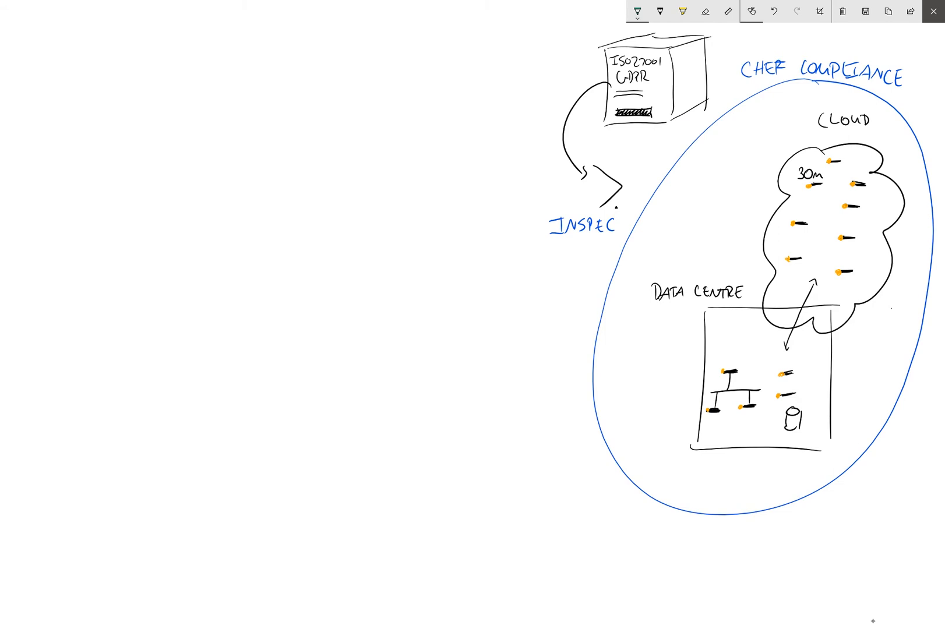
# - Draw a green DATA arrow out of the oval and a large orange rectangle, starting its CHEF heading
pyautogui.moveTo(670, 422); pyautogui.dragTo(582, 551)
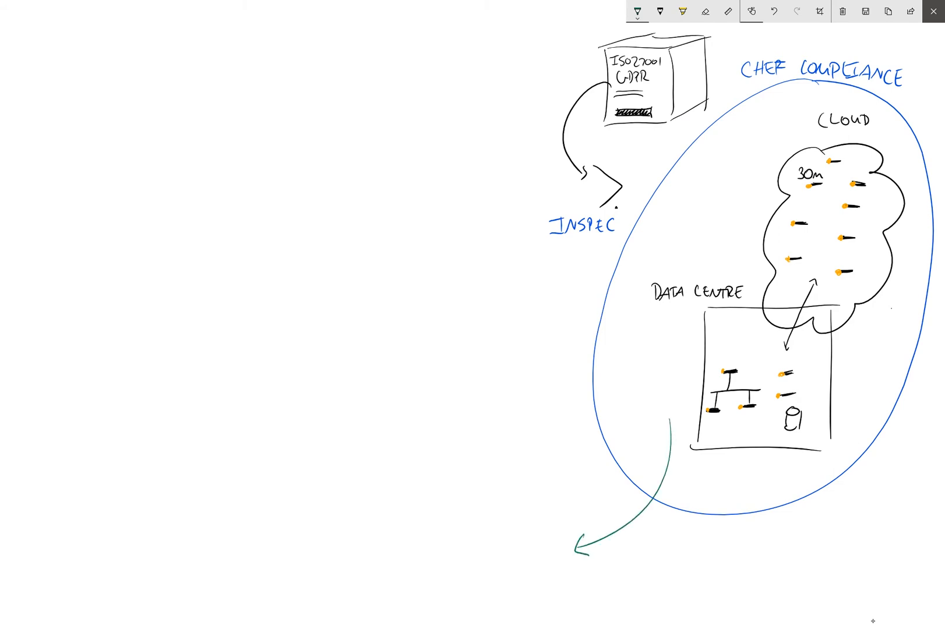
pyautogui.write('PIT')
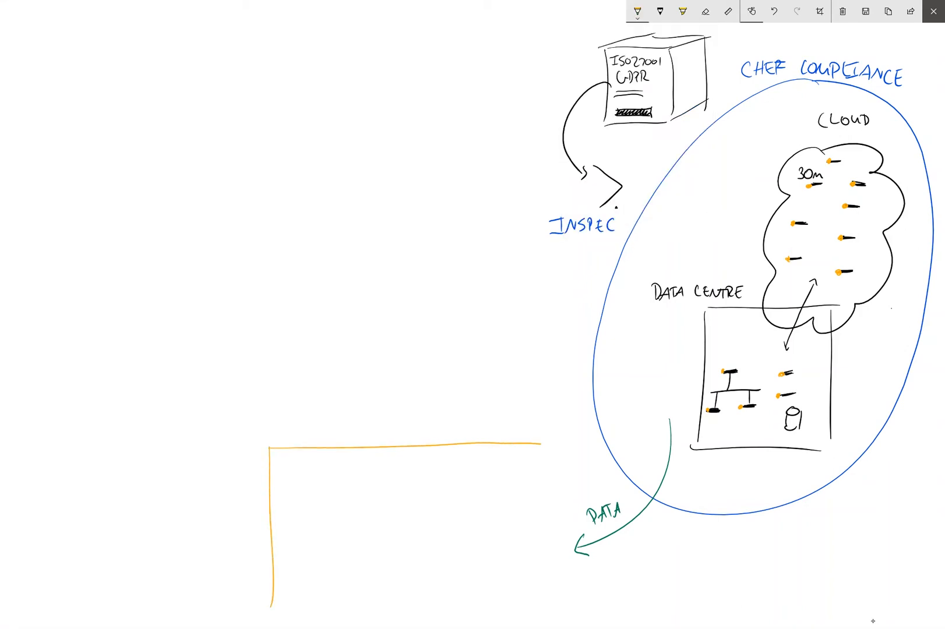
pyautogui.moveTo(549, 443); pyautogui.dragTo(549, 628)
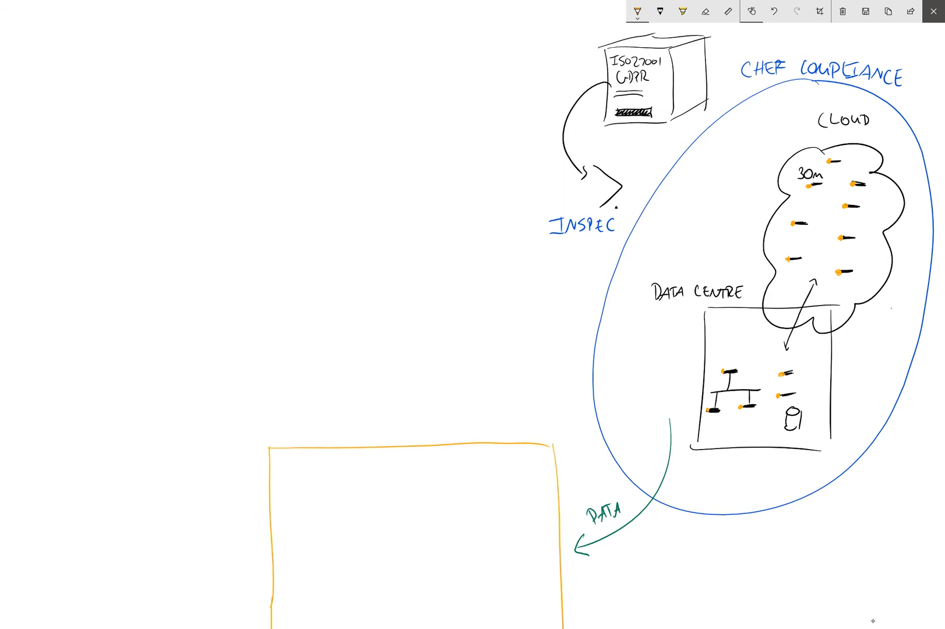
pyautogui.write('CHEF')
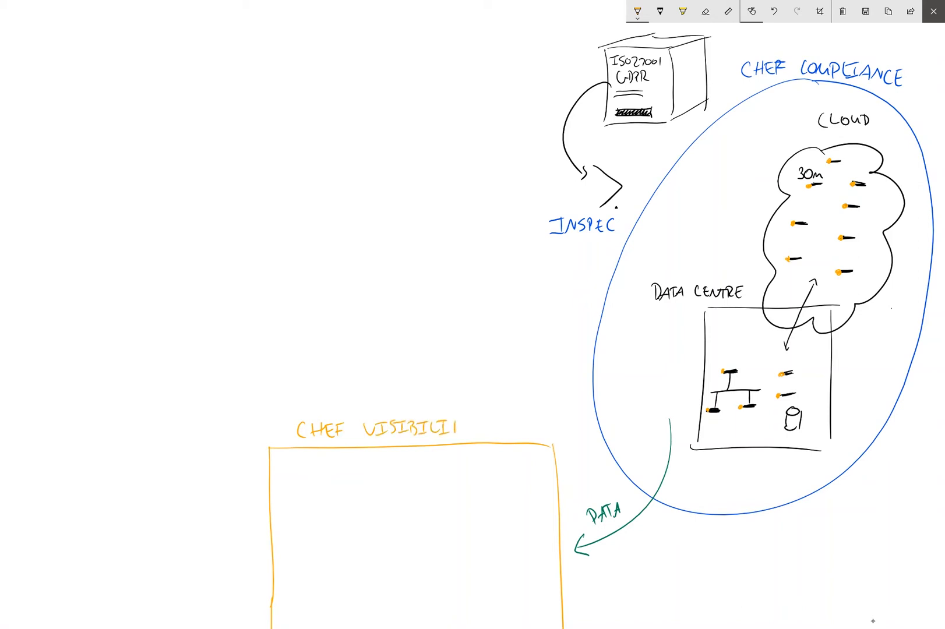
# - Finish the VISIBILITY heading, add a title bar, bar chart and pie chart, and sketch green team figures
pyautogui.write('VISIBILITY')
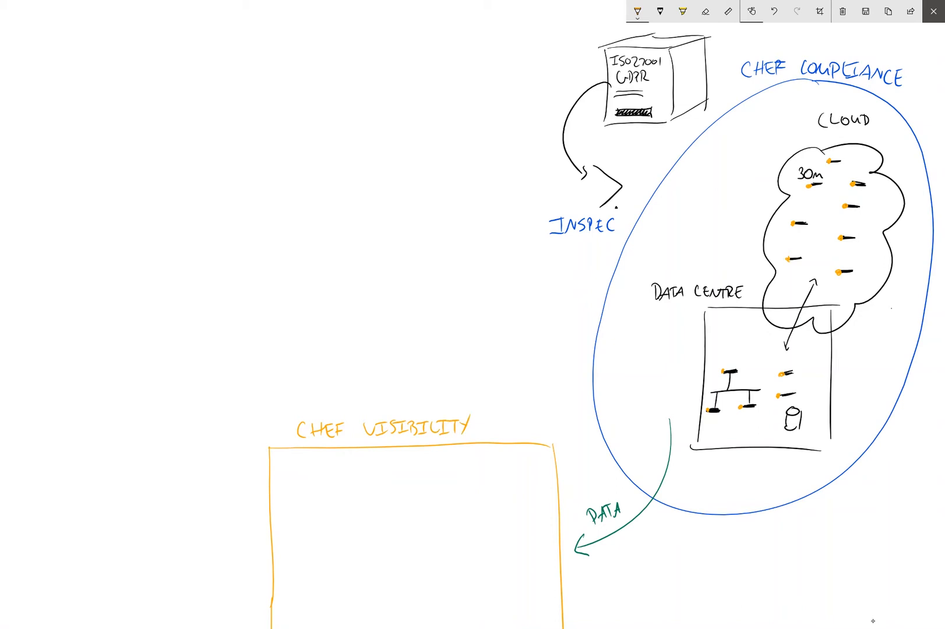
pyautogui.moveTo(274, 459); pyautogui.dragTo(549, 456)
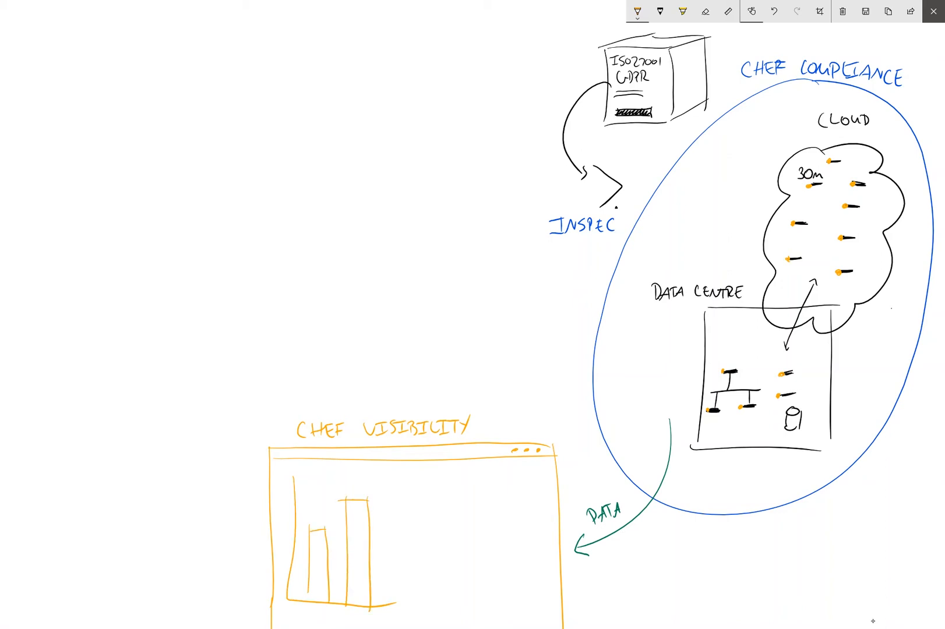
pyautogui.moveTo(441, 495); pyautogui.dragTo(513, 572)
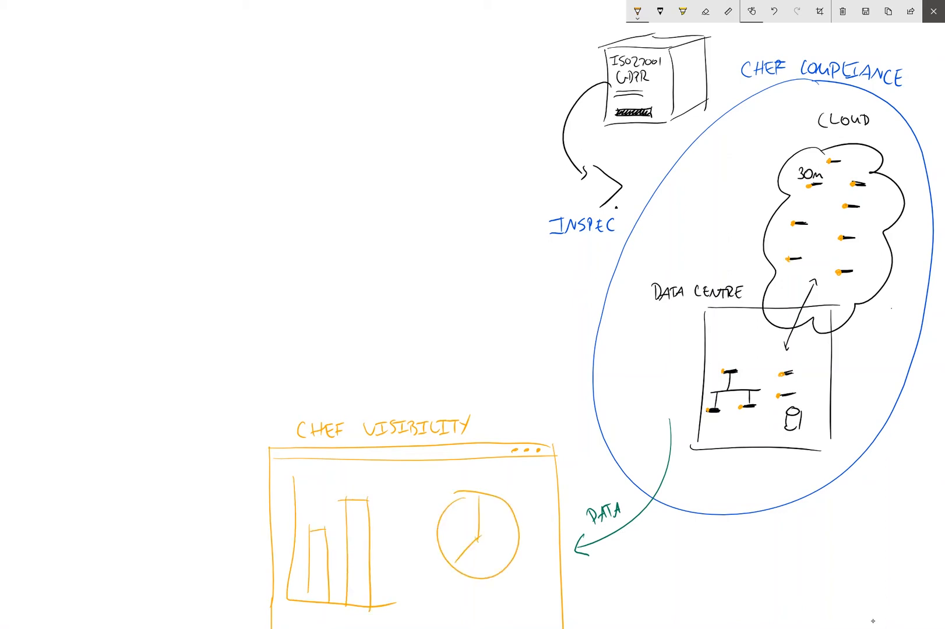
pyautogui.moveTo(479, 536); pyautogui.dragTo(503, 564)
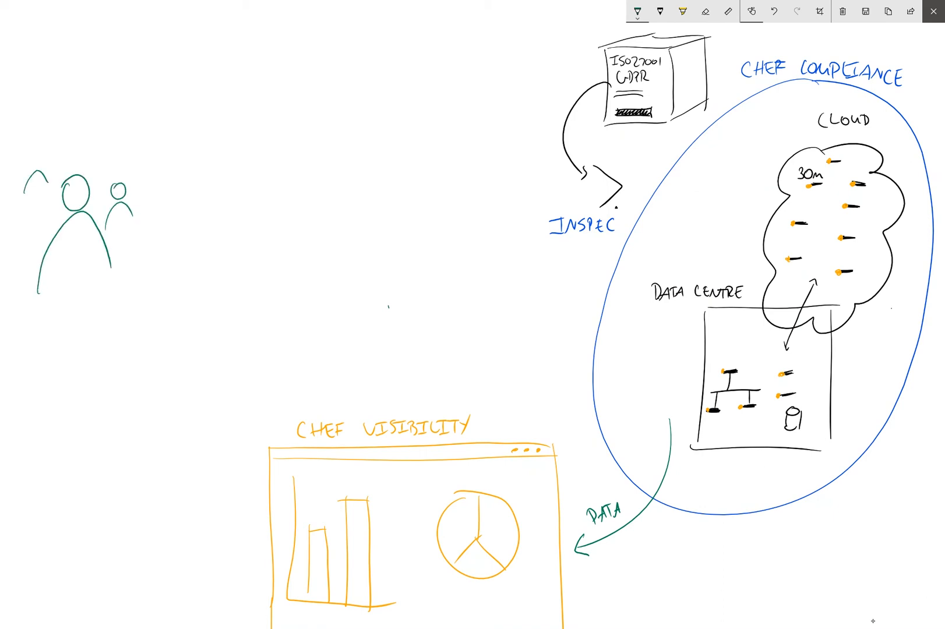
# - Label the green figures OPS DEV and draw a curved arrow from the dashboard up to the team
pyautogui.write('GPS')
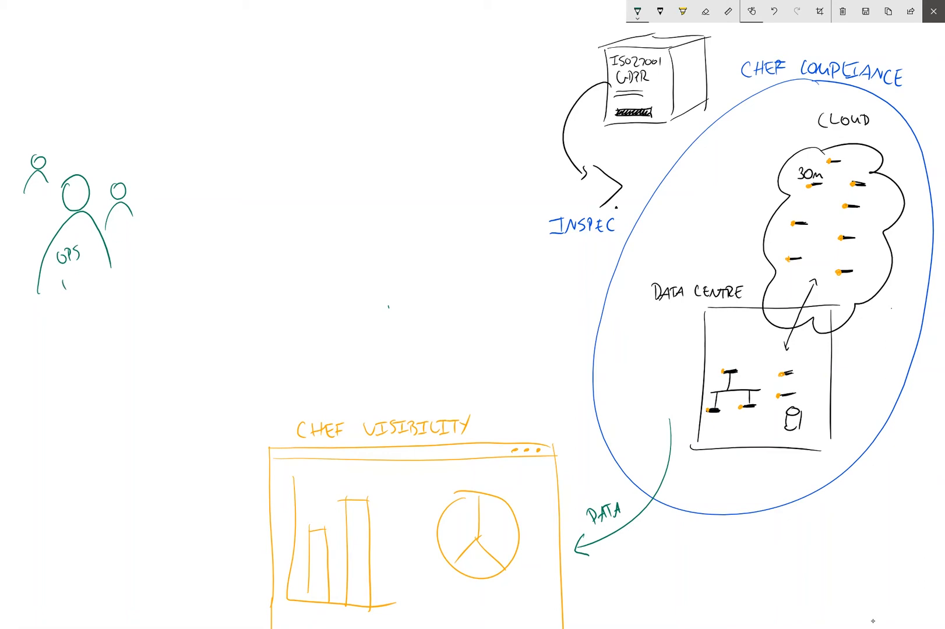
pyautogui.write('DET')
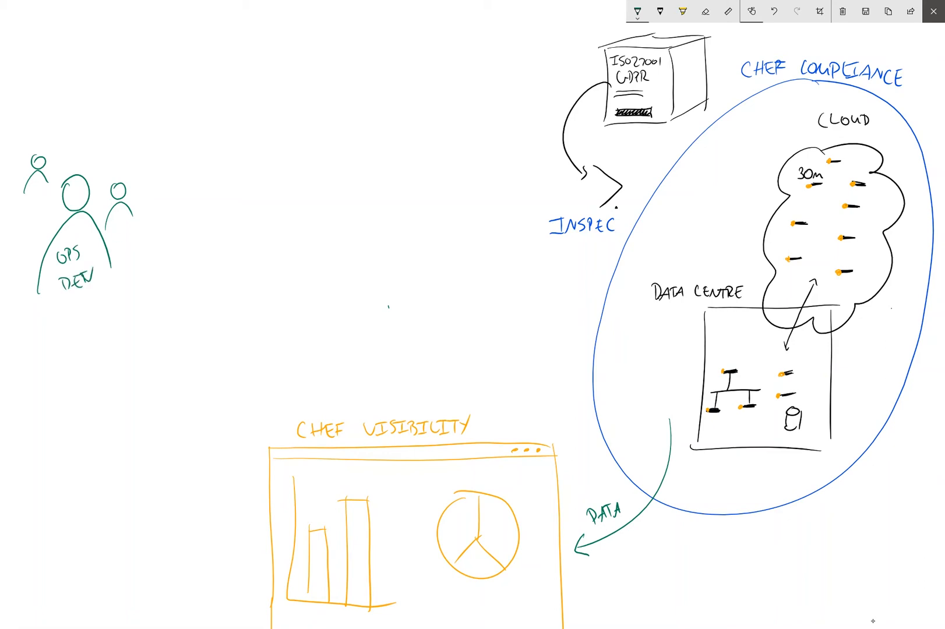
pyautogui.moveTo(76, 325); pyautogui.dragTo(277, 536)
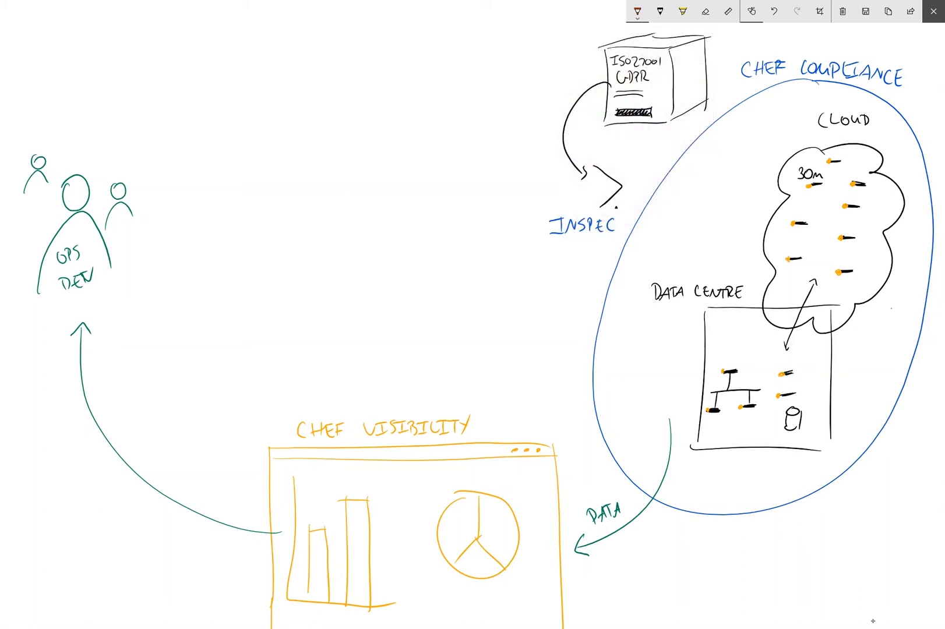
# - Write DETECT in red inside a cloud outline, then draw an orange arrow from the team to a cylinder
pyautogui.write('DEV')
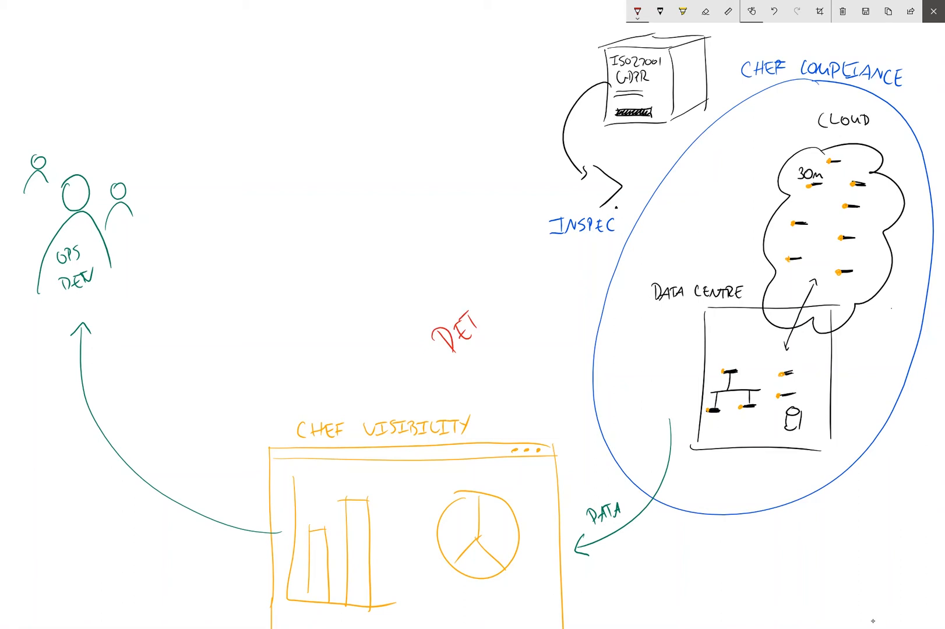
pyautogui.write('ECT')
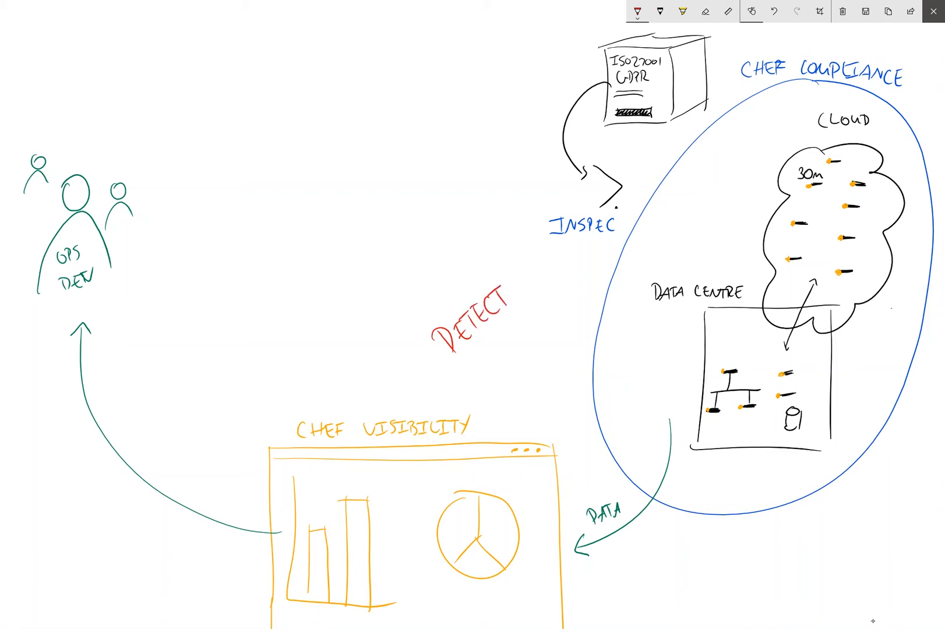
pyautogui.moveTo(422, 314); pyautogui.dragTo(512, 361)
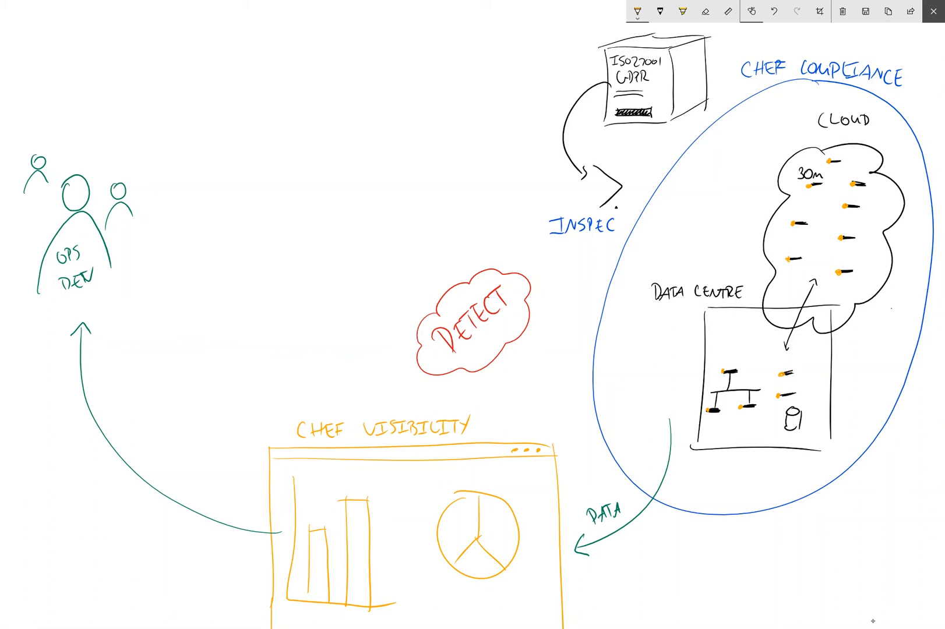
pyautogui.moveTo(94, 169); pyautogui.dragTo(265, 84)
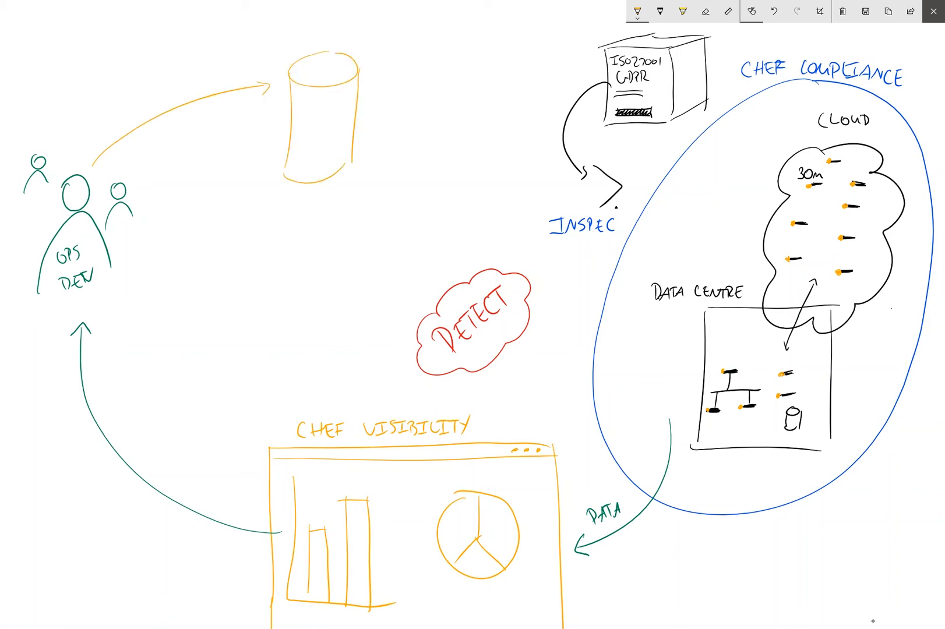
# - Label the arrow CHEF CODE and the cylinder CS, and join the cylinder to the cloud with a two-way arrow
pyautogui.write('CI')
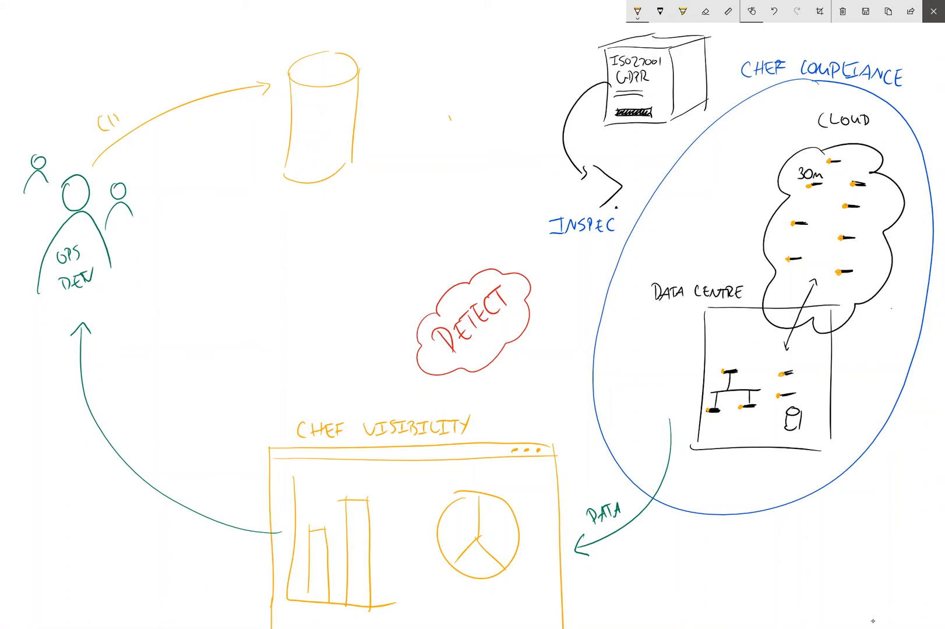
pyautogui.write('CHEF CC')
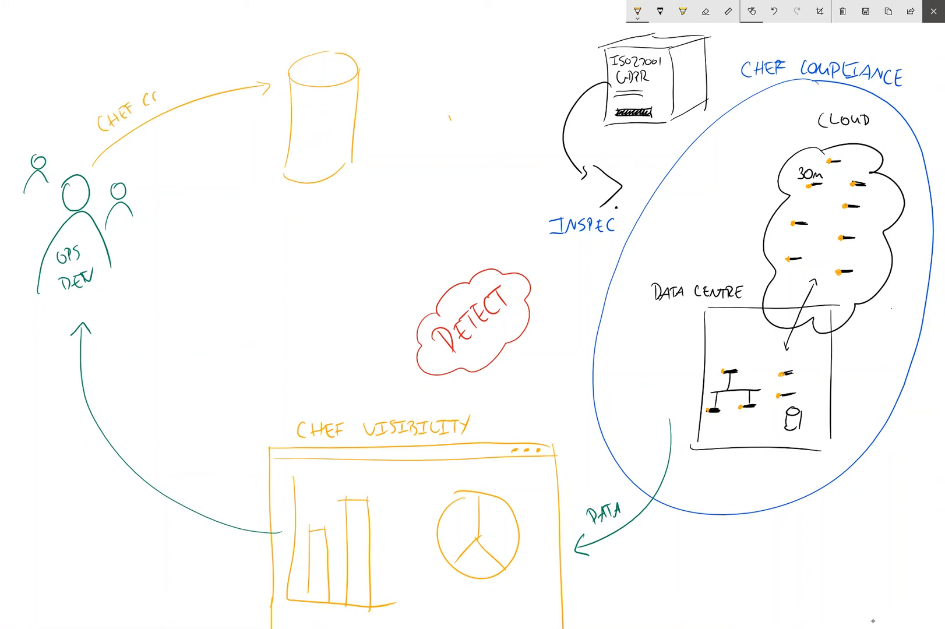
pyautogui.write('ODE')
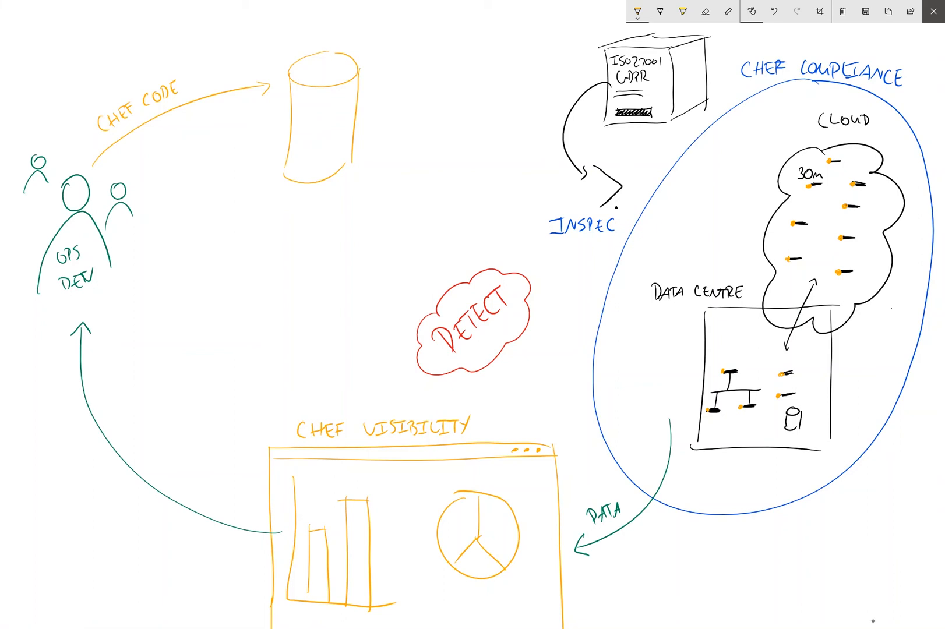
pyautogui.write('CS')
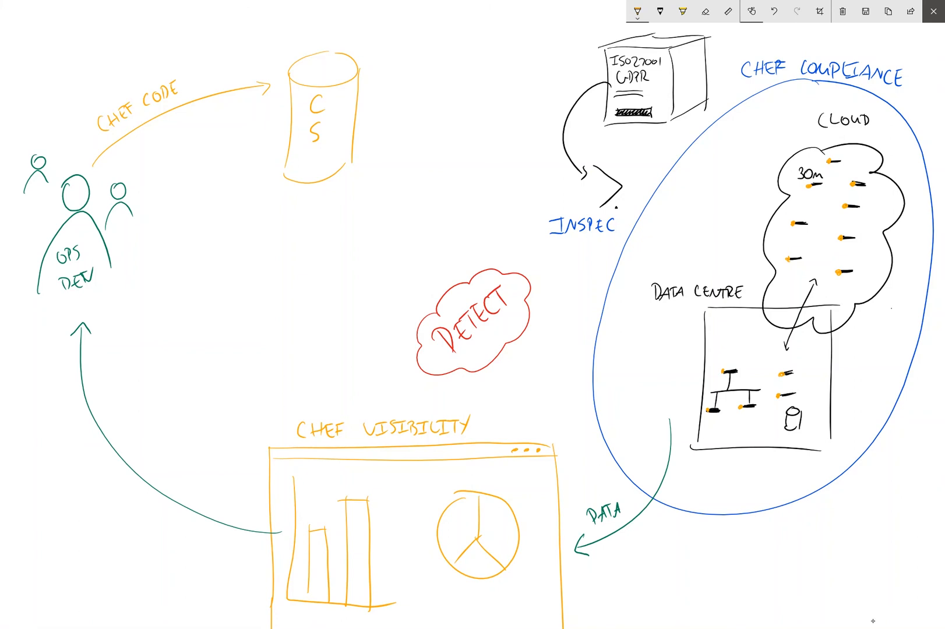
pyautogui.moveTo(469, 107); pyautogui.dragTo(783, 260)
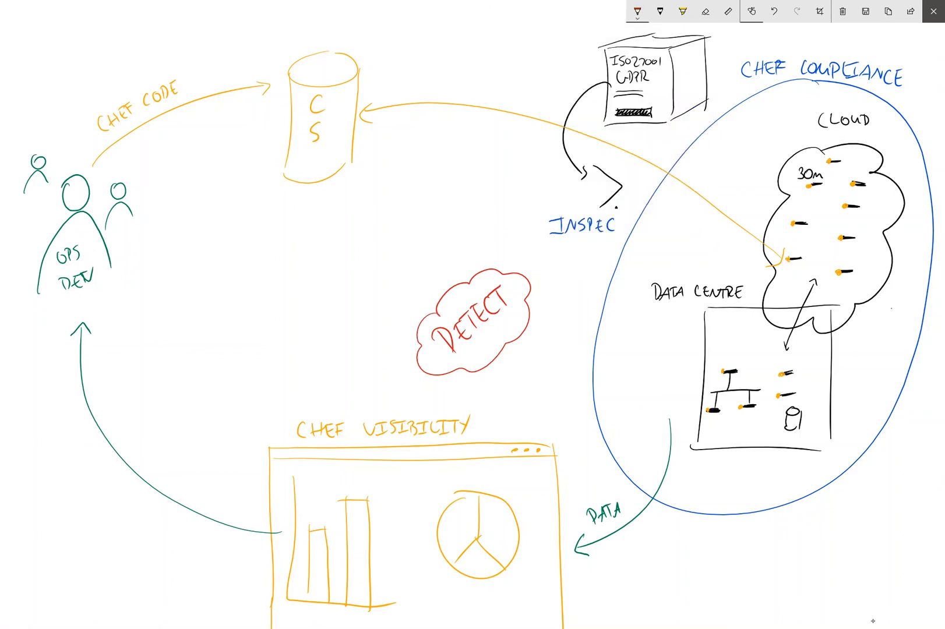
# - Write CORRECT in red beside the team and enclose it in a cloud
pyautogui.write('CORREC')
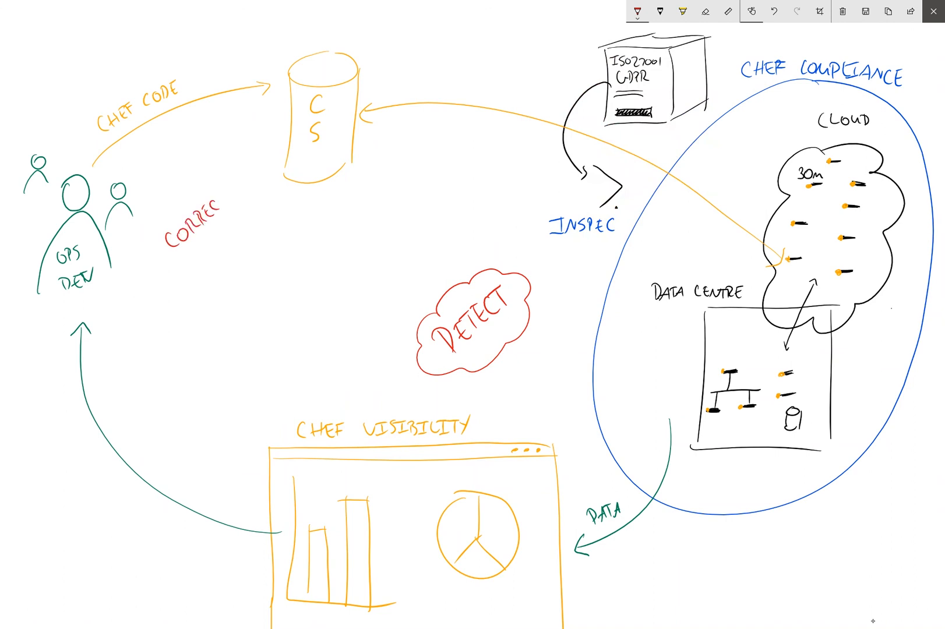
pyautogui.moveTo(156, 217); pyautogui.dragTo(235, 253)
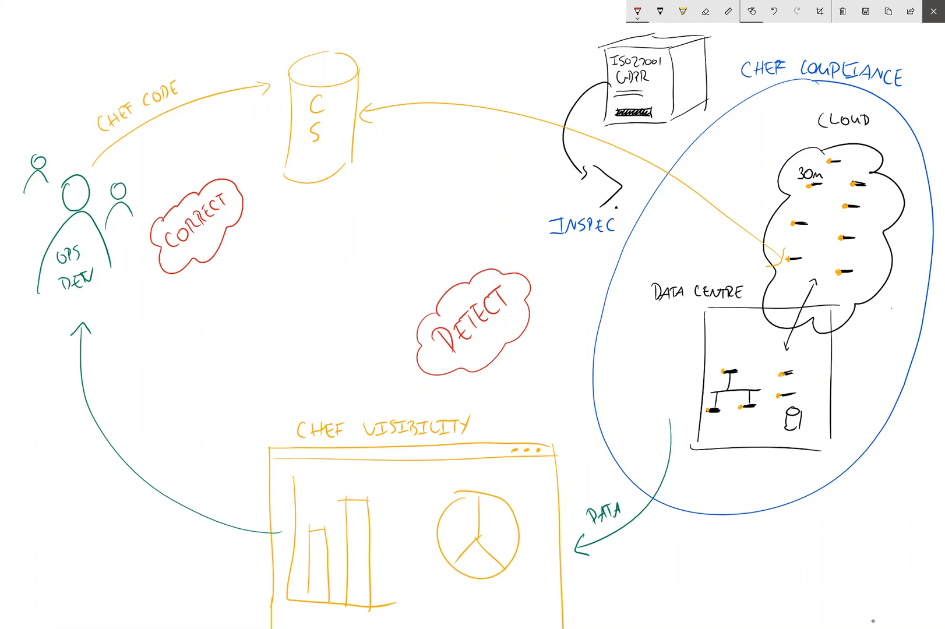
# - Begin writing CONTINUOUS COMPLIANCE in red below the cloud
pyautogui.write('CONTI')
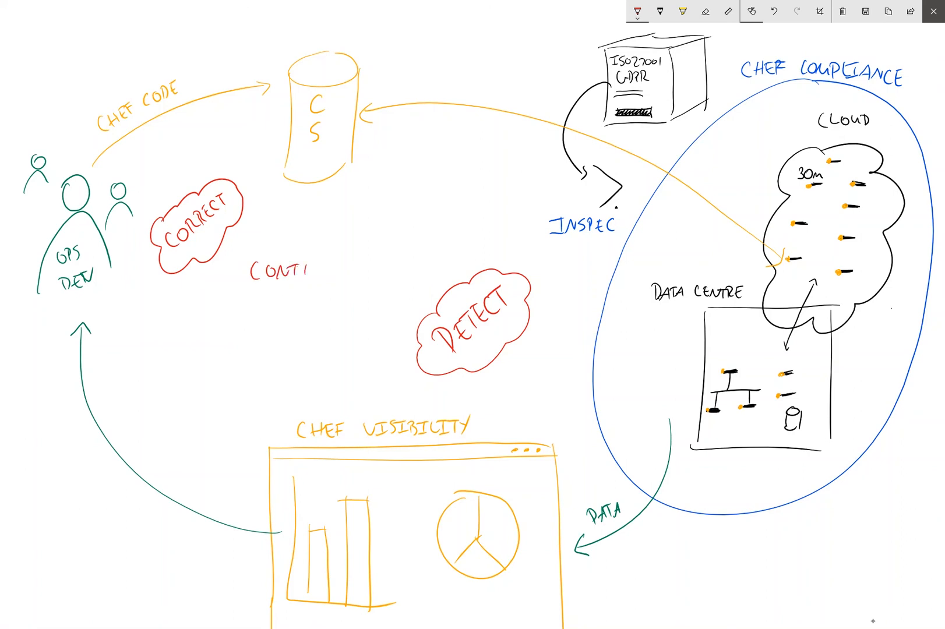
pyautogui.write('CONTINUOUS COMI')
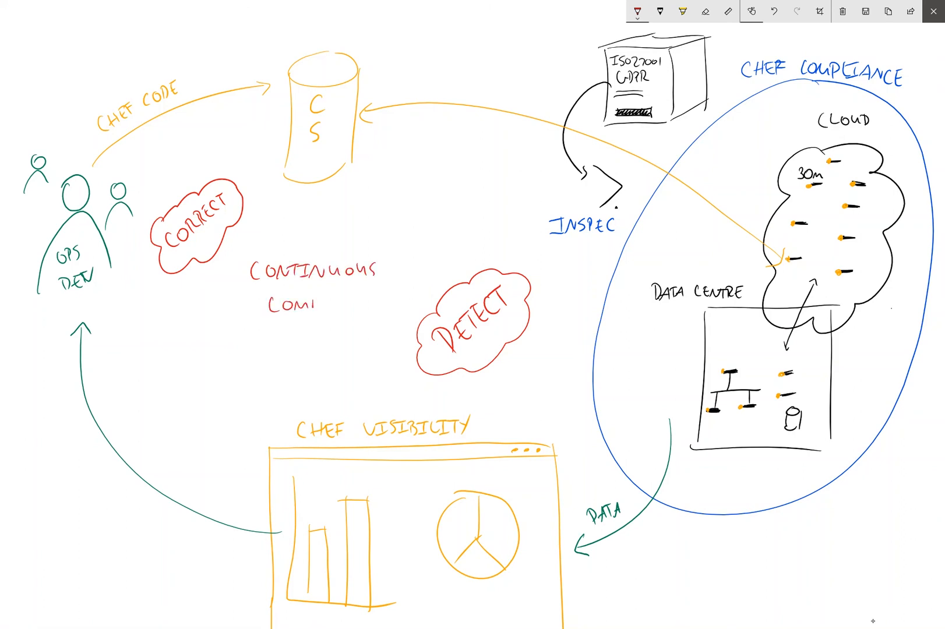